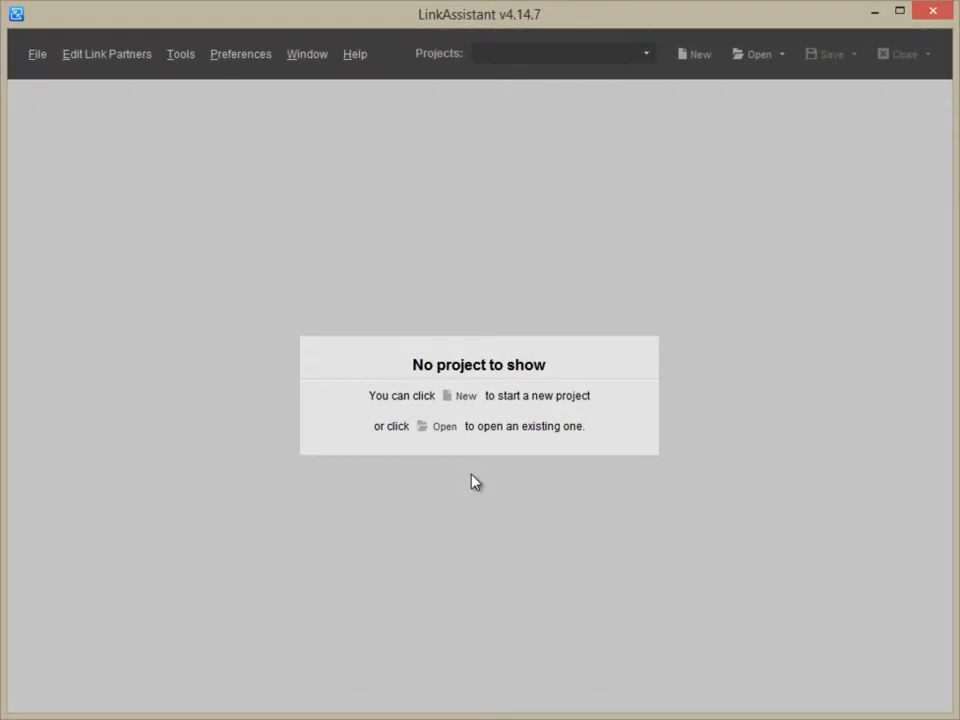
Step: Create the SEOlots project, accepting anchor text, description and contact details in the wizard
{"action": "left_click", "coordinate": [693, 54]}
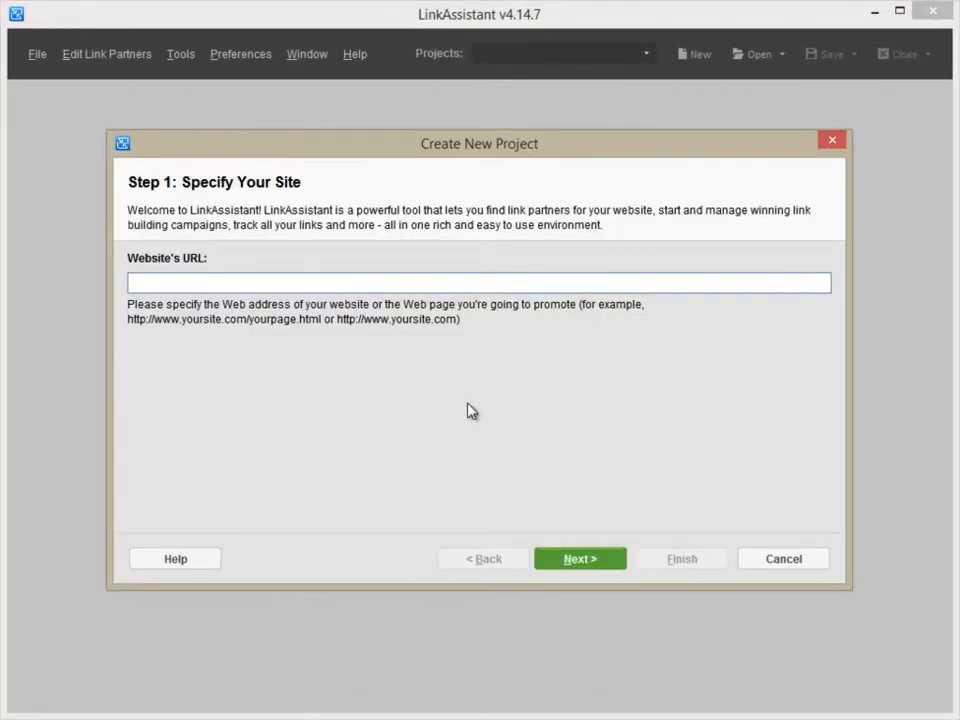
{"action": "left_click", "coordinate": [579, 558]}
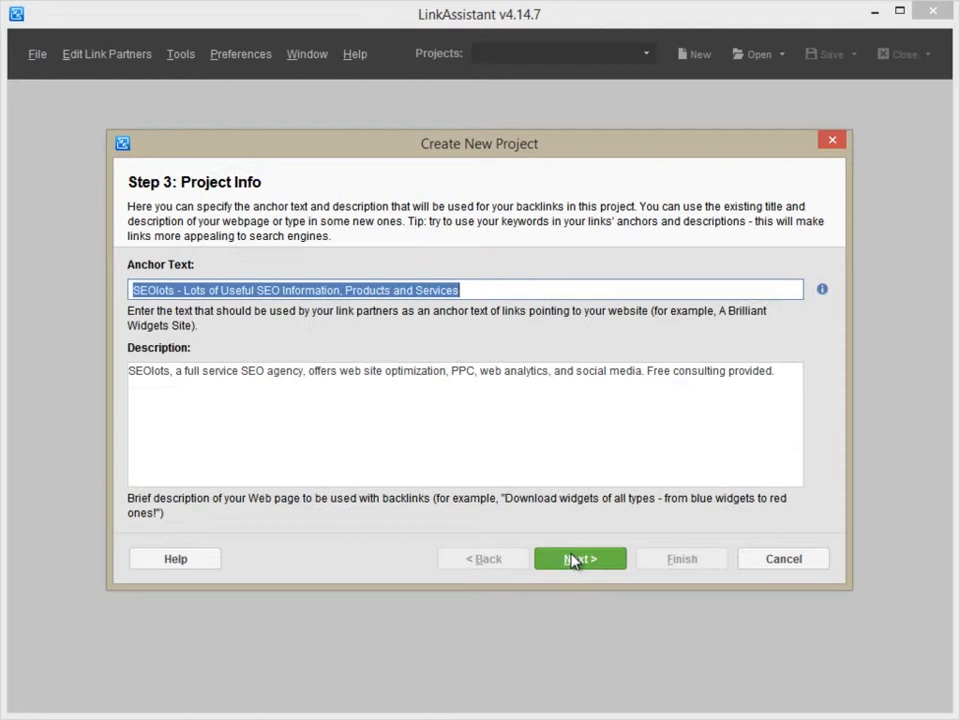
{"action": "left_click", "coordinate": [580, 558]}
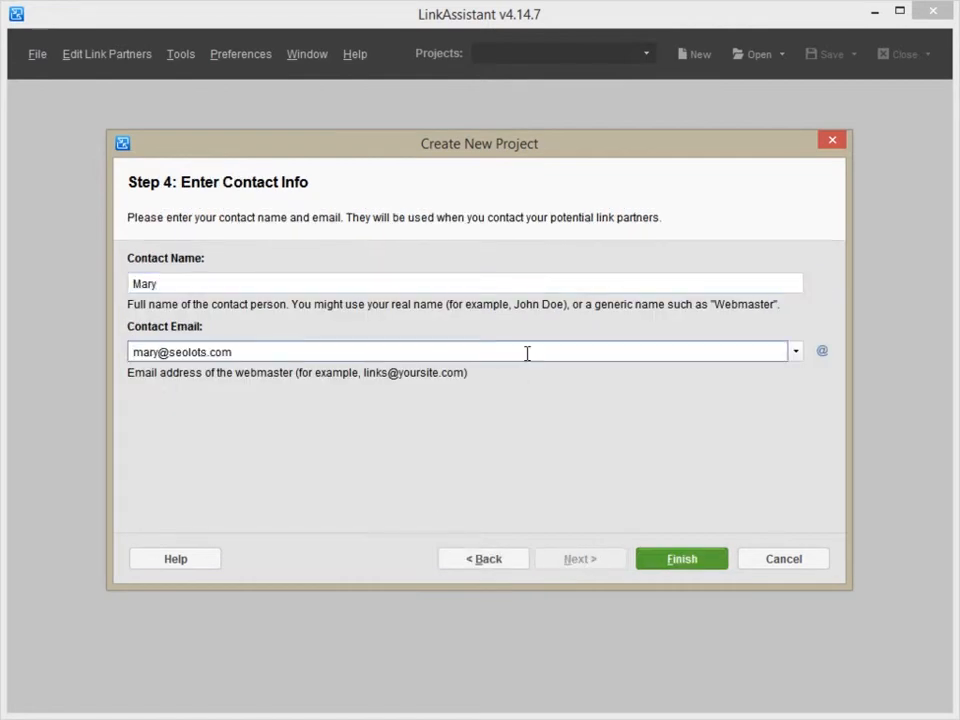
{"action": "left_click", "coordinate": [681, 558]}
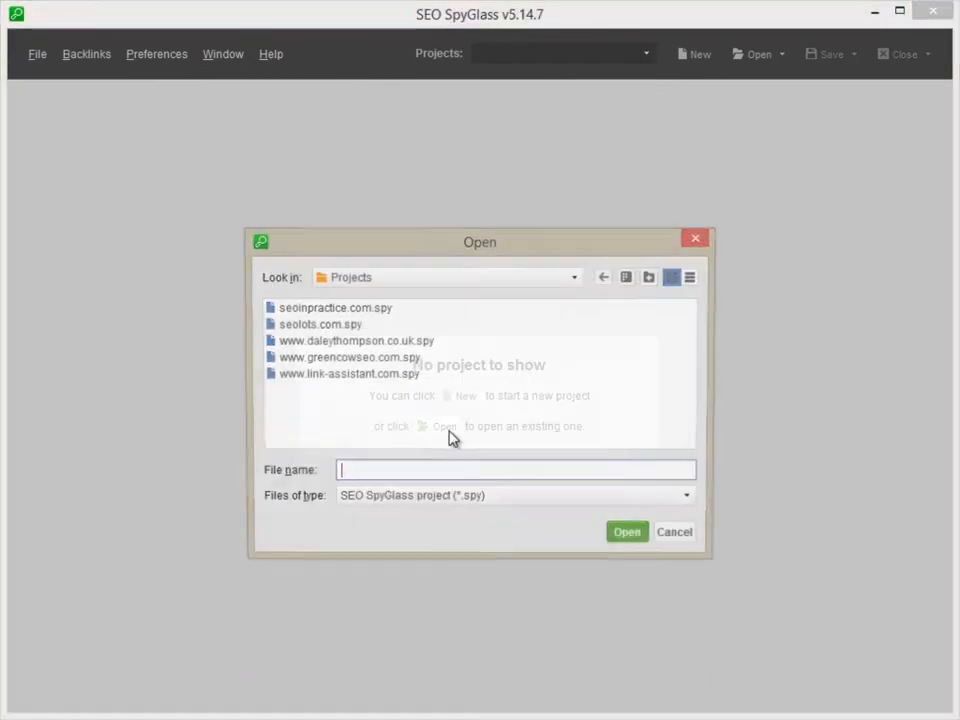
Step: Open seolots.com.spy and launch the File > Export template wizard
{"action": "double_click", "coordinate": [320, 324]}
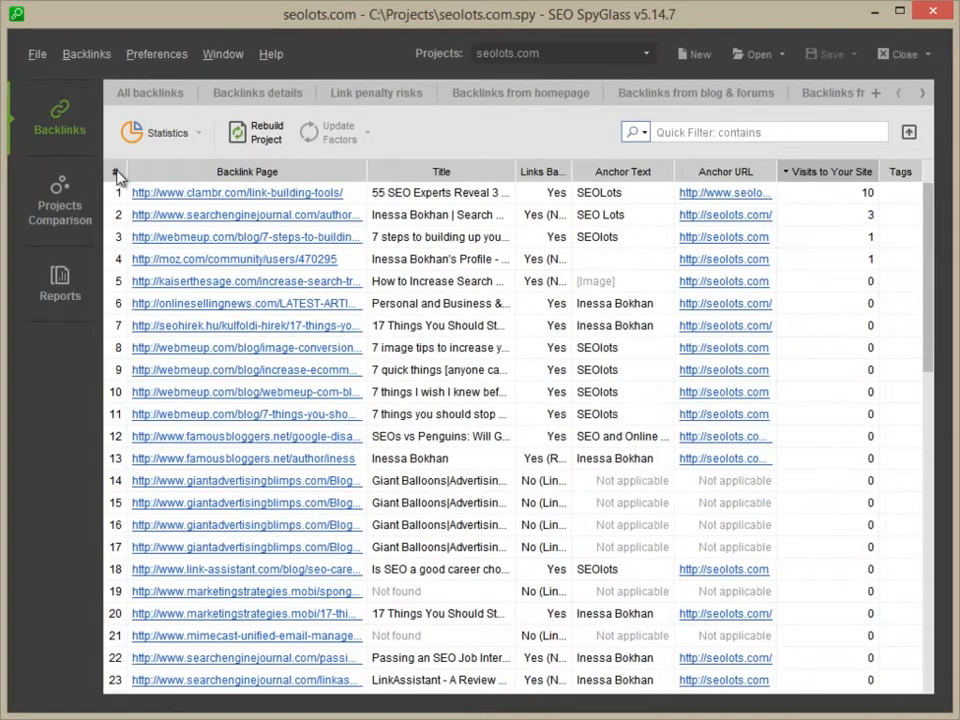
{"action": "left_click", "coordinate": [37, 54]}
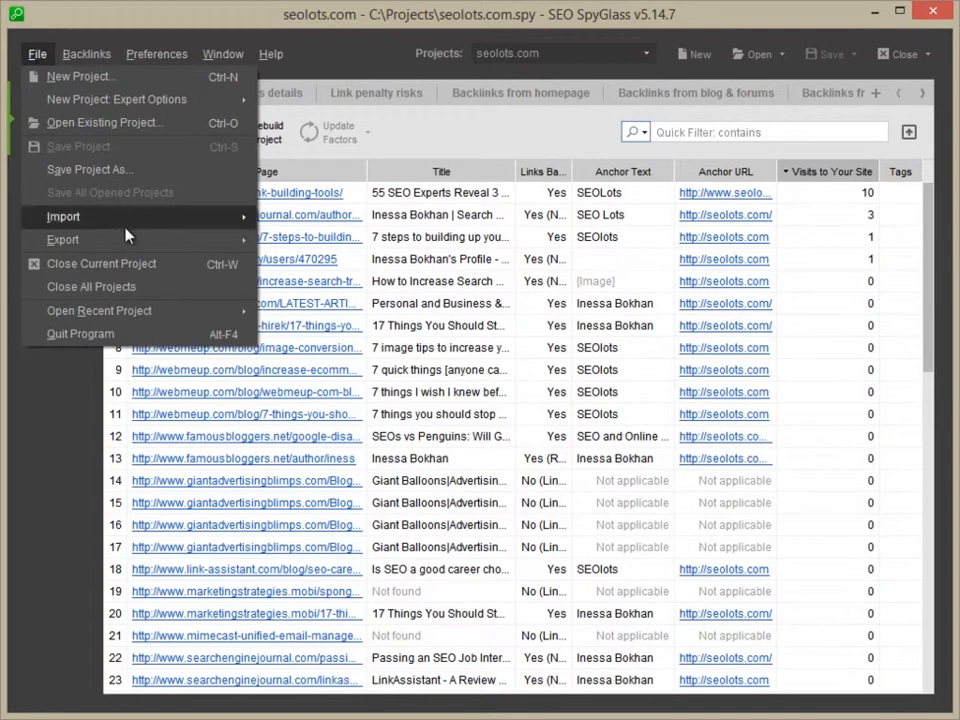
{"action": "left_click", "coordinate": [62, 239]}
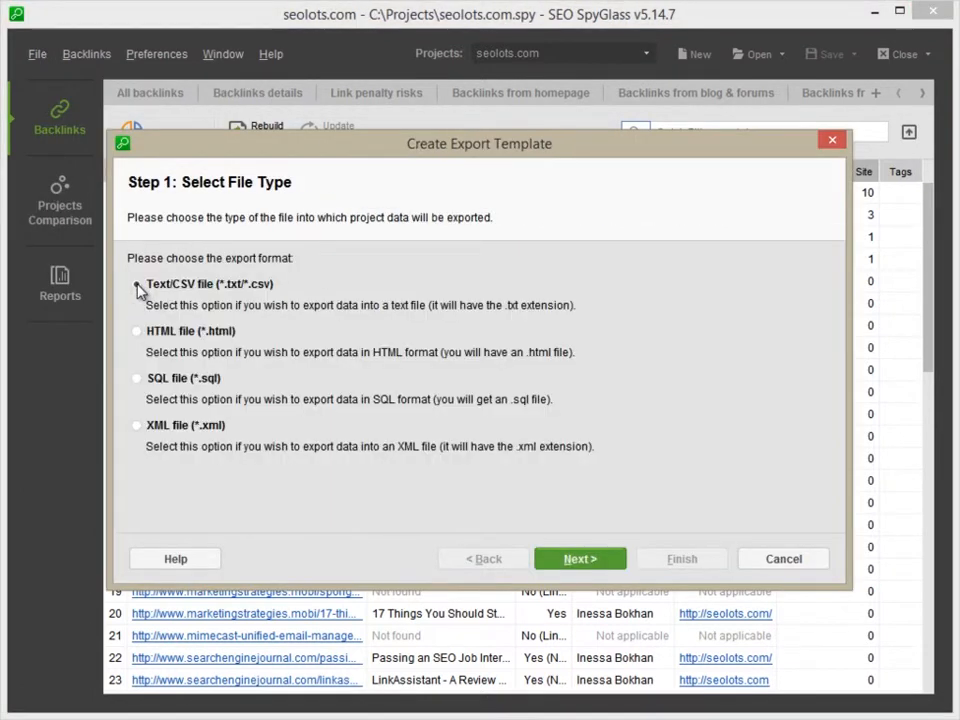
{"action": "mouse_move", "coordinate": [140, 288]}
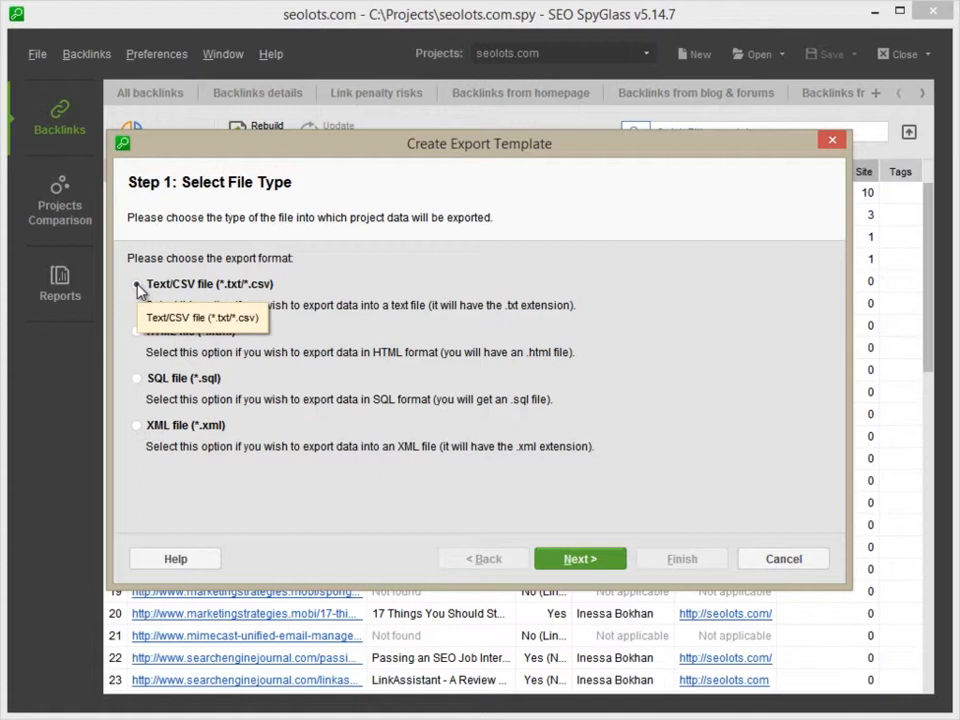
Step: Build a comma-delimited Text/CSV template with only Backlink Page and Anchor URL columns
{"action": "left_click", "coordinate": [580, 558]}
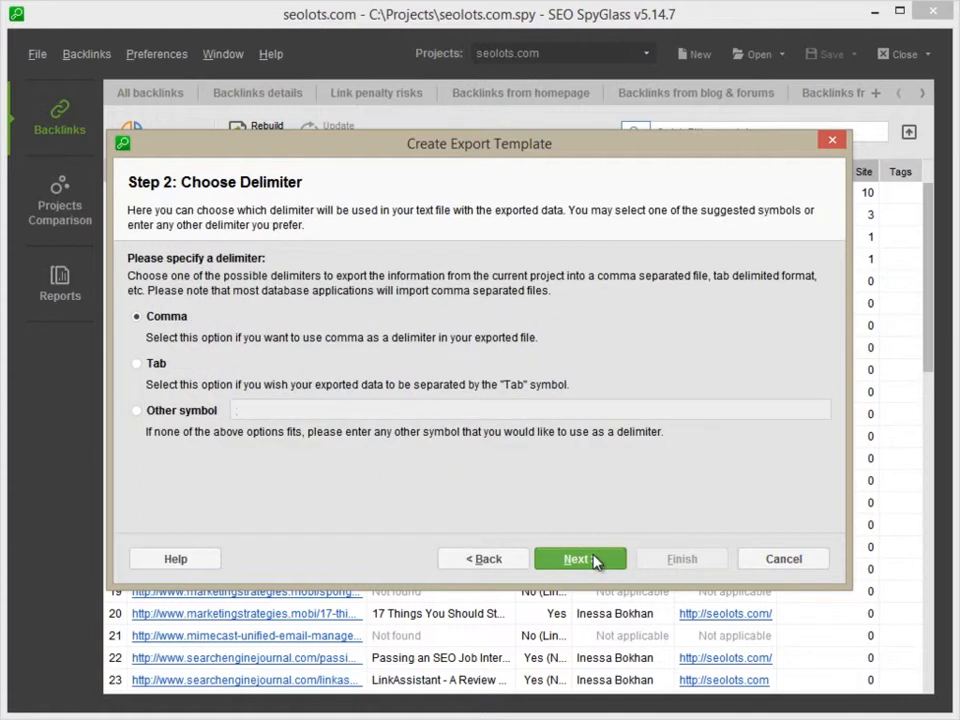
{"action": "left_click", "coordinate": [580, 558]}
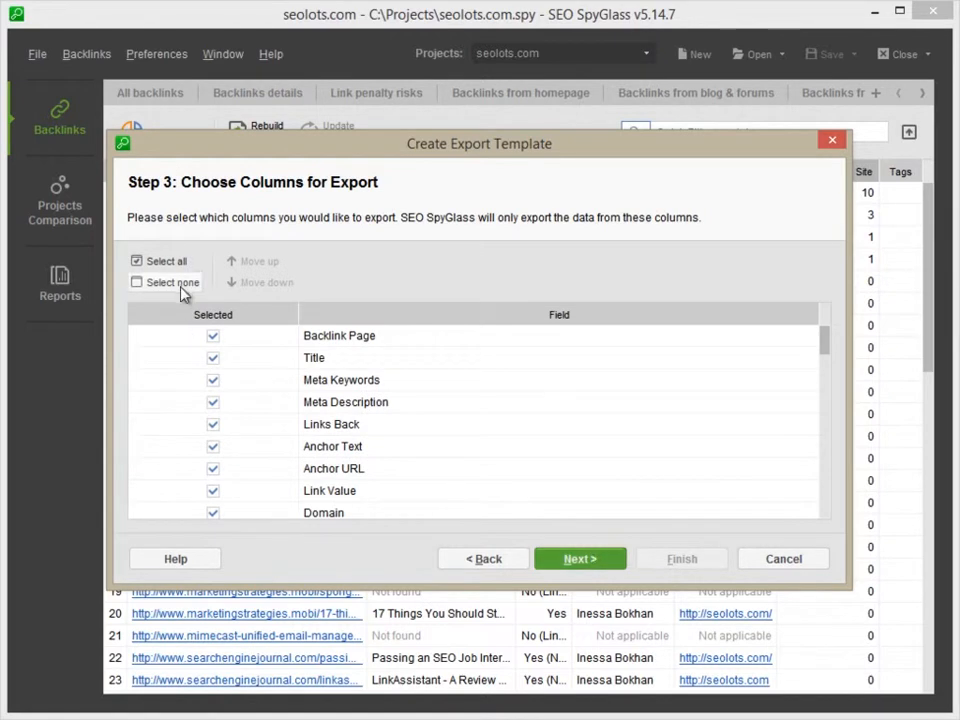
{"action": "left_click", "coordinate": [137, 282]}
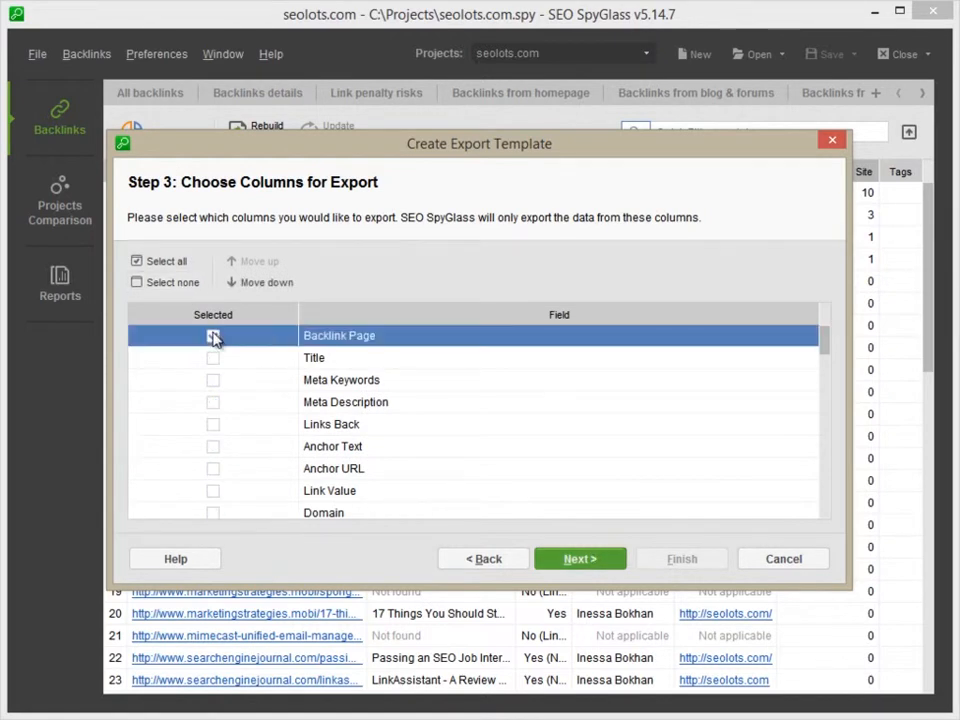
{"action": "left_click", "coordinate": [213, 468]}
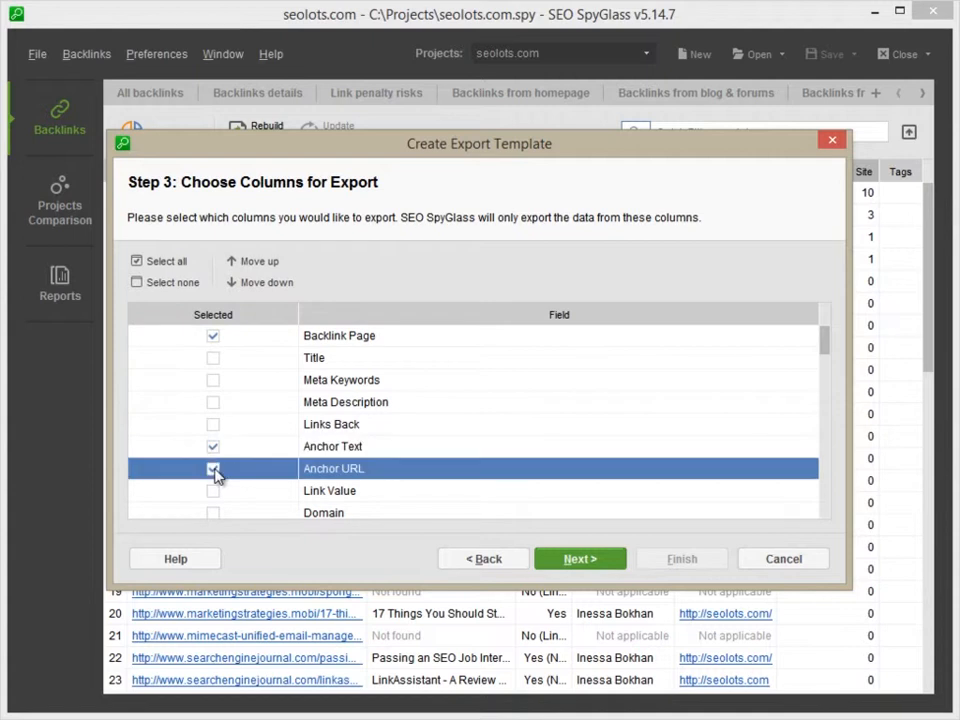
{"action": "left_click", "coordinate": [580, 558]}
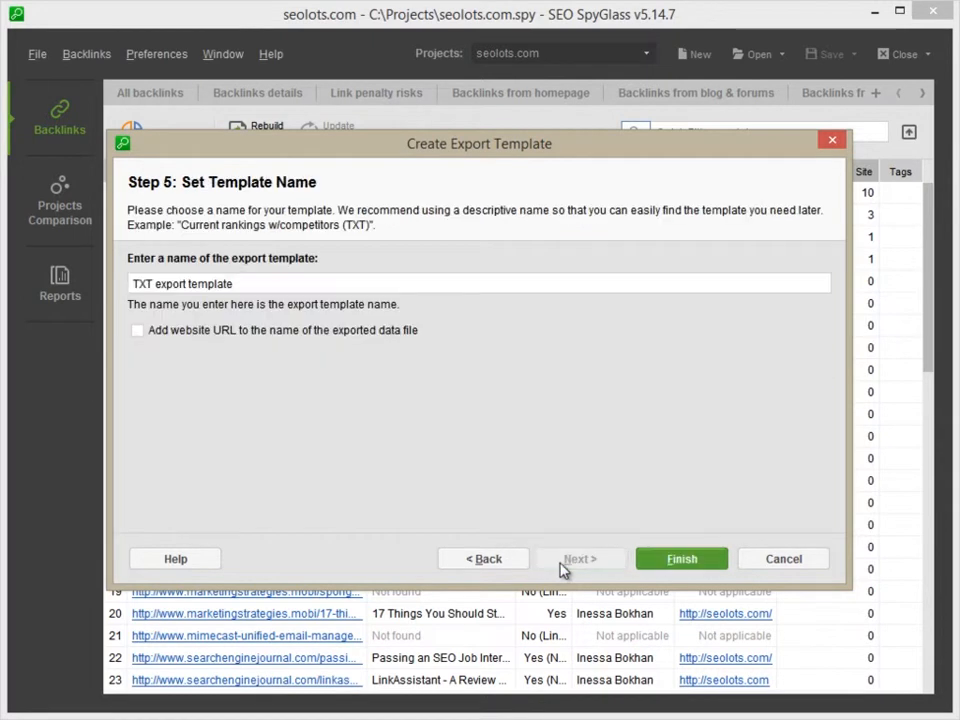
{"action": "left_click", "coordinate": [681, 558]}
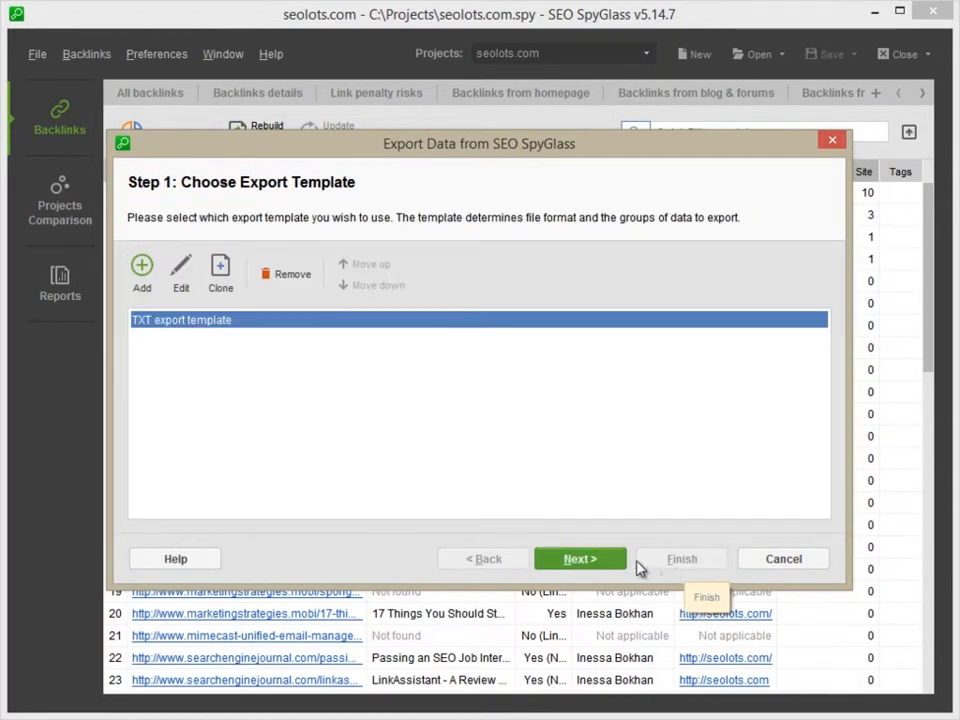
Step: Export the backlinks with the new template and save TXT export template.txt
{"action": "left_click", "coordinate": [580, 558]}
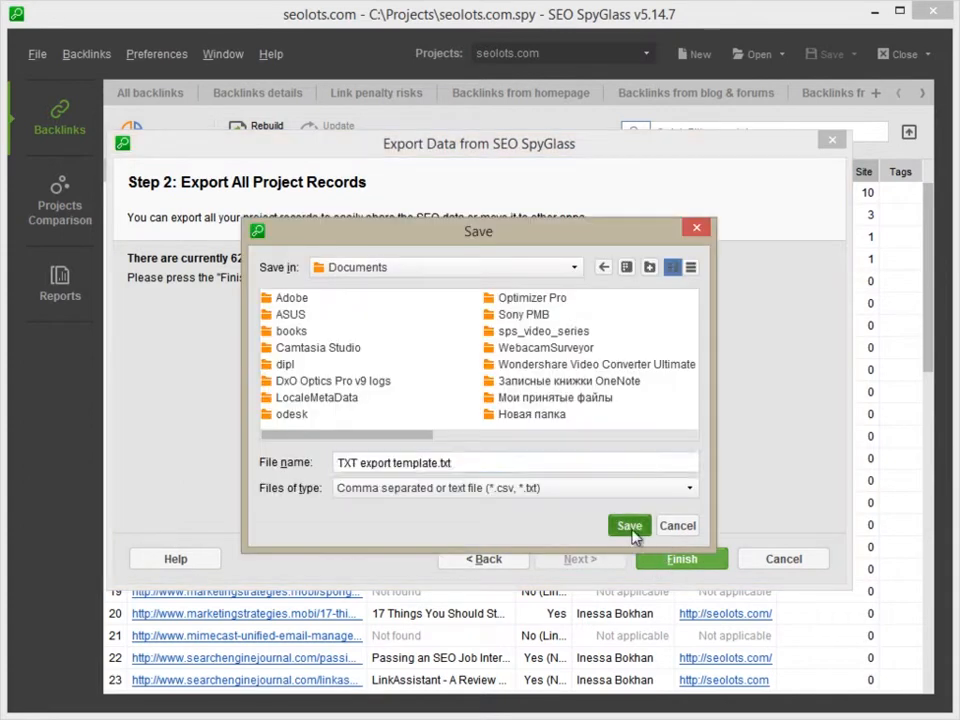
{"action": "left_click", "coordinate": [629, 525]}
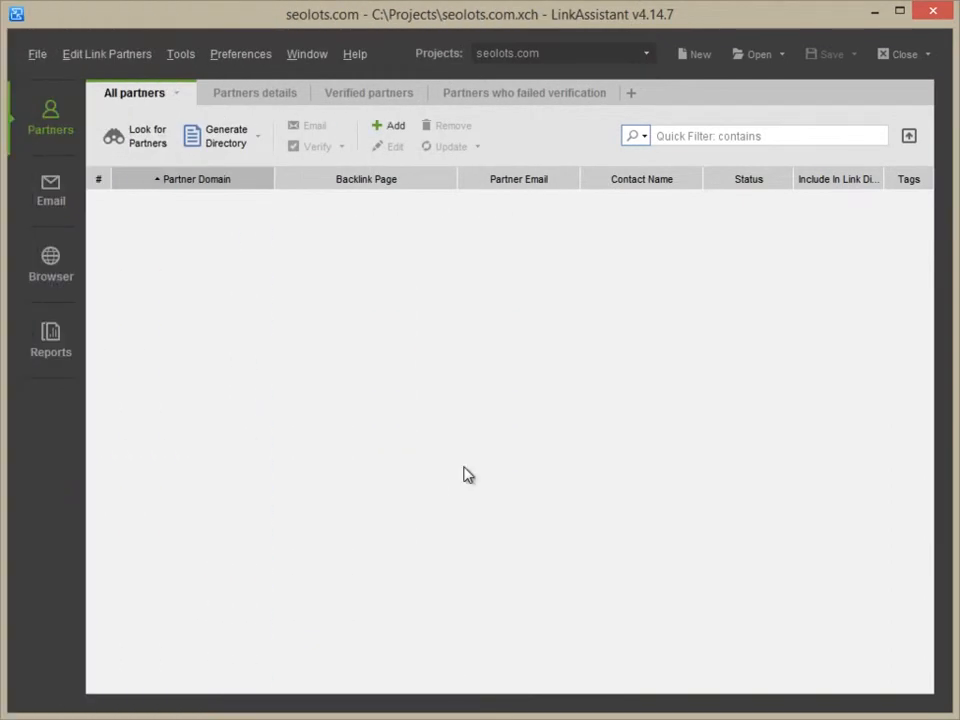
Step: Import link partners from TXT export template.txt and continue to column assignment
{"action": "left_click", "coordinate": [37, 54]}
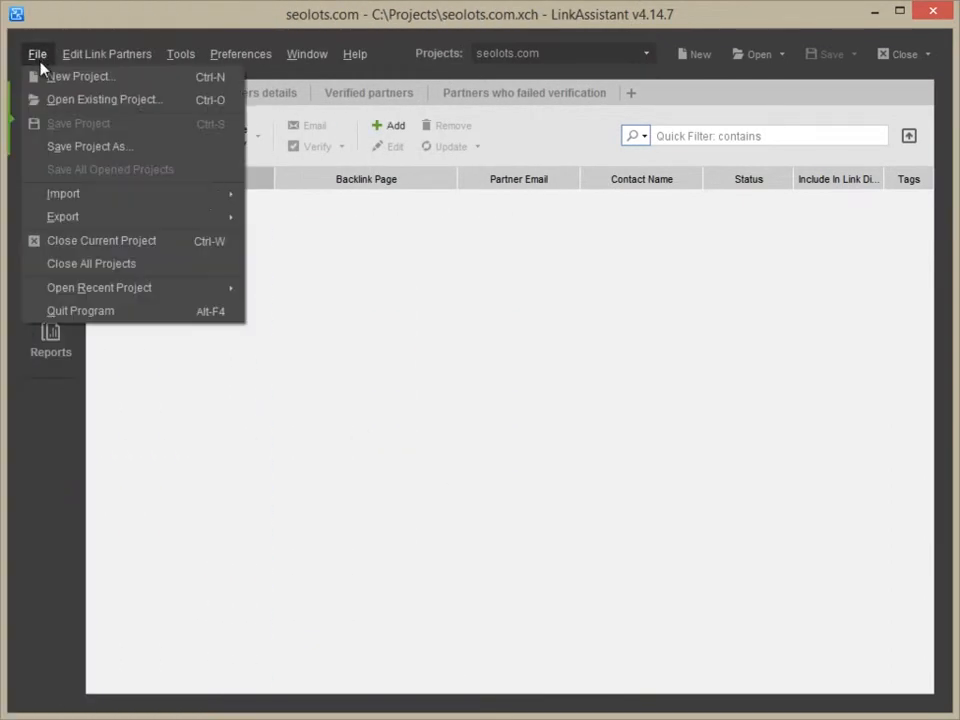
{"action": "left_click", "coordinate": [63, 193]}
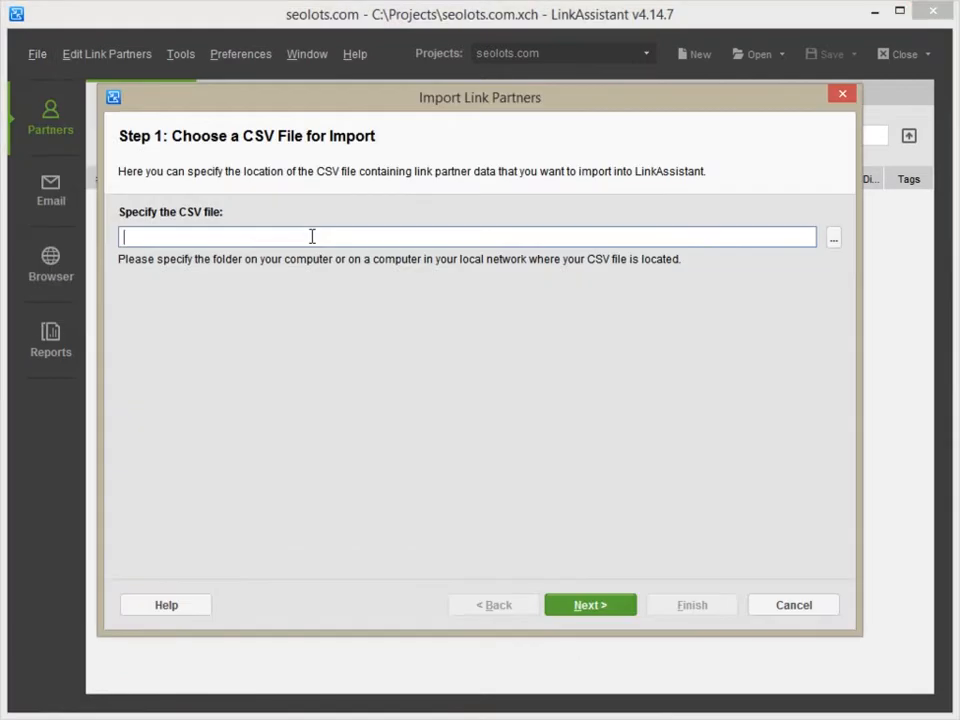
{"action": "left_click", "coordinate": [833, 237]}
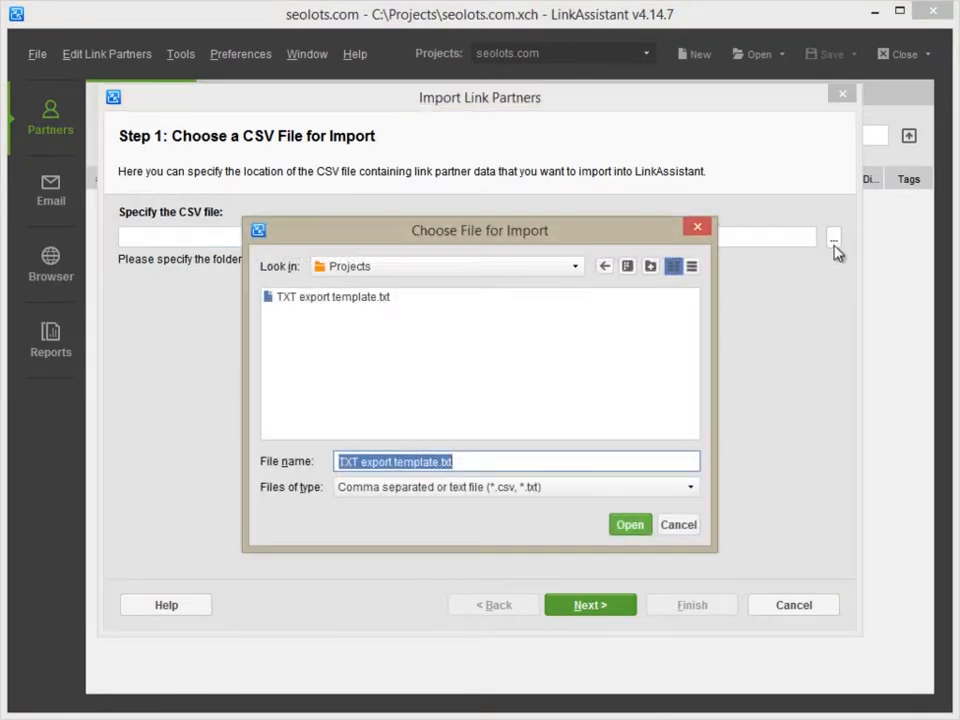
{"action": "left_click", "coordinate": [630, 524]}
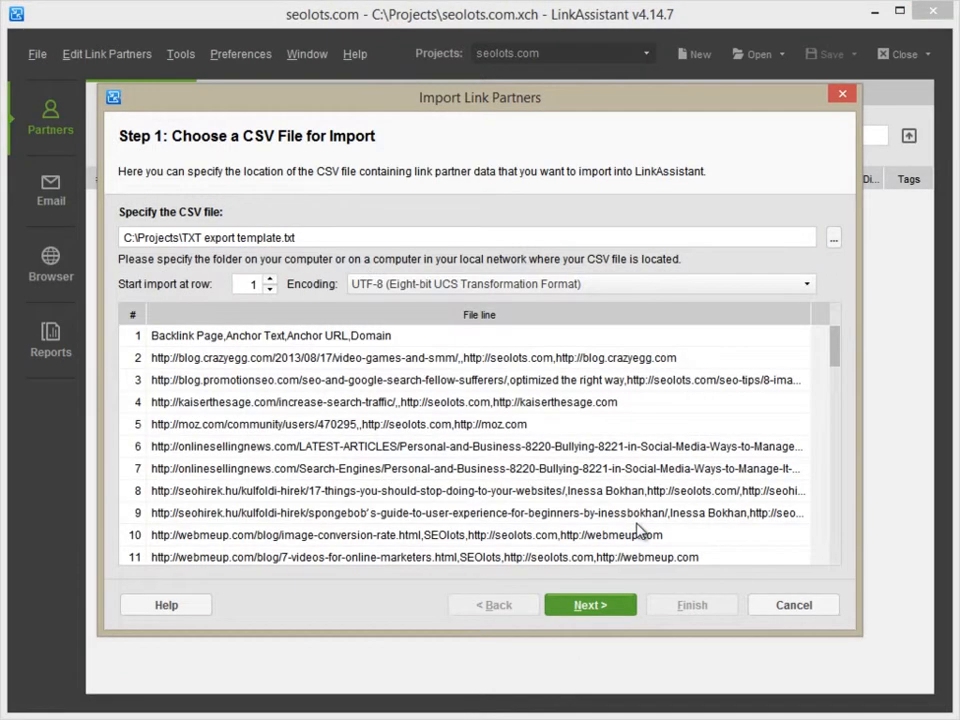
{"action": "left_click", "coordinate": [589, 604]}
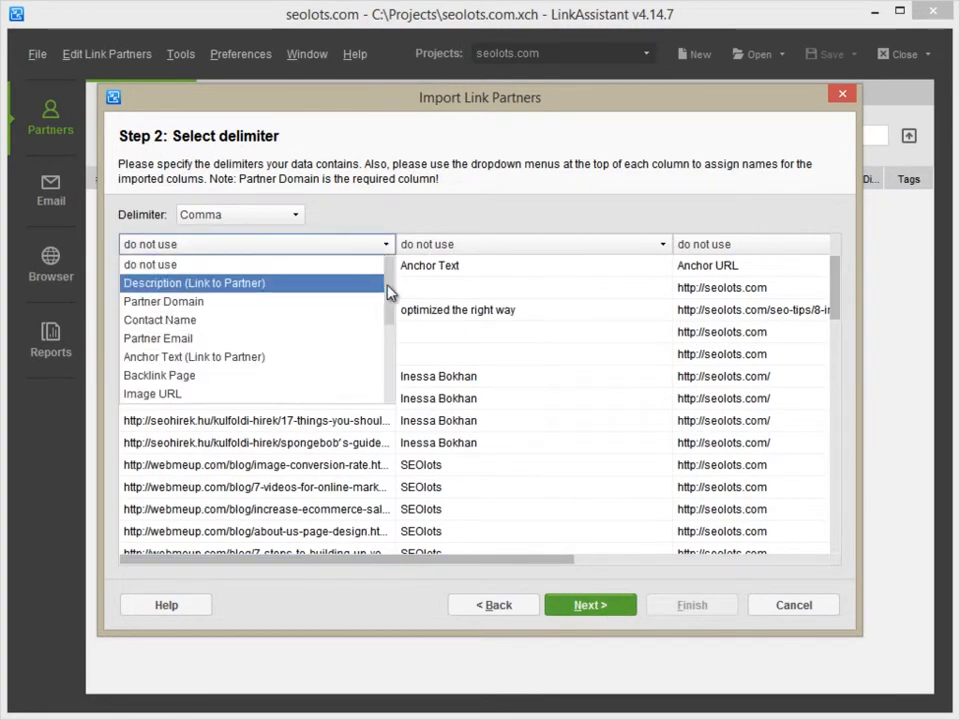
Step: Assign the Partner Domain and Anchor URL columns and keep all partner URLs ticked
{"action": "left_click", "coordinate": [533, 244]}
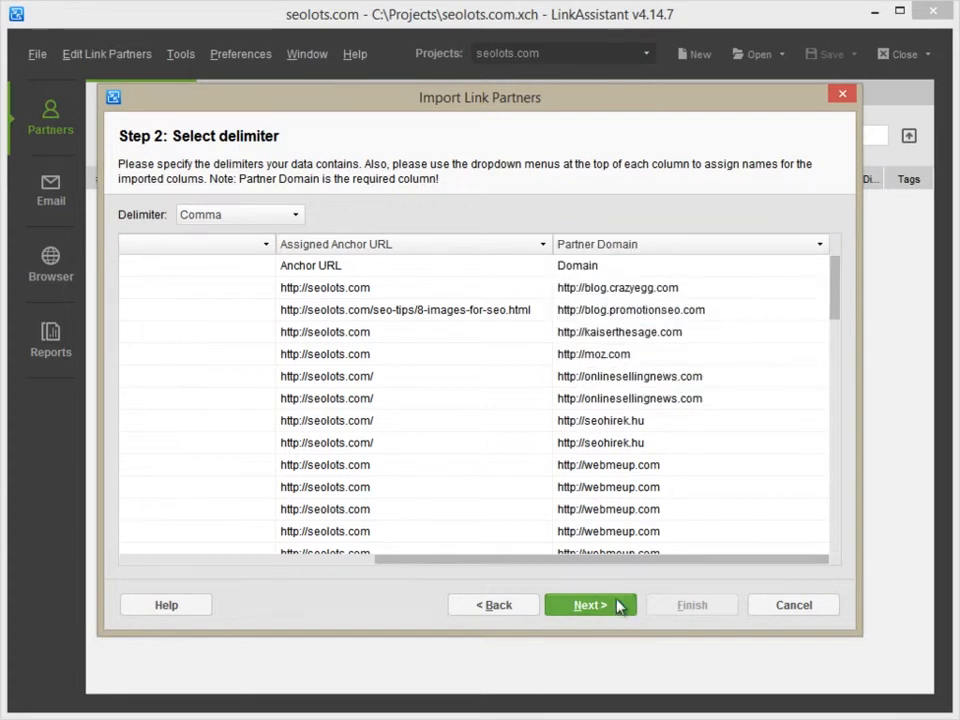
{"action": "left_click", "coordinate": [589, 604]}
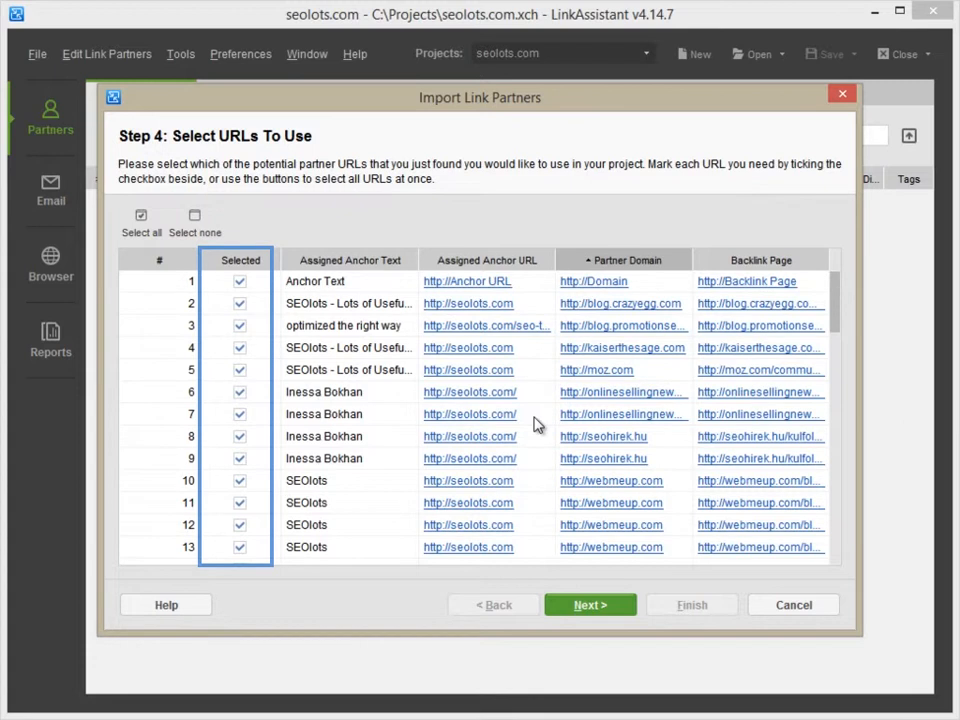
{"action": "left_click", "coordinate": [589, 604]}
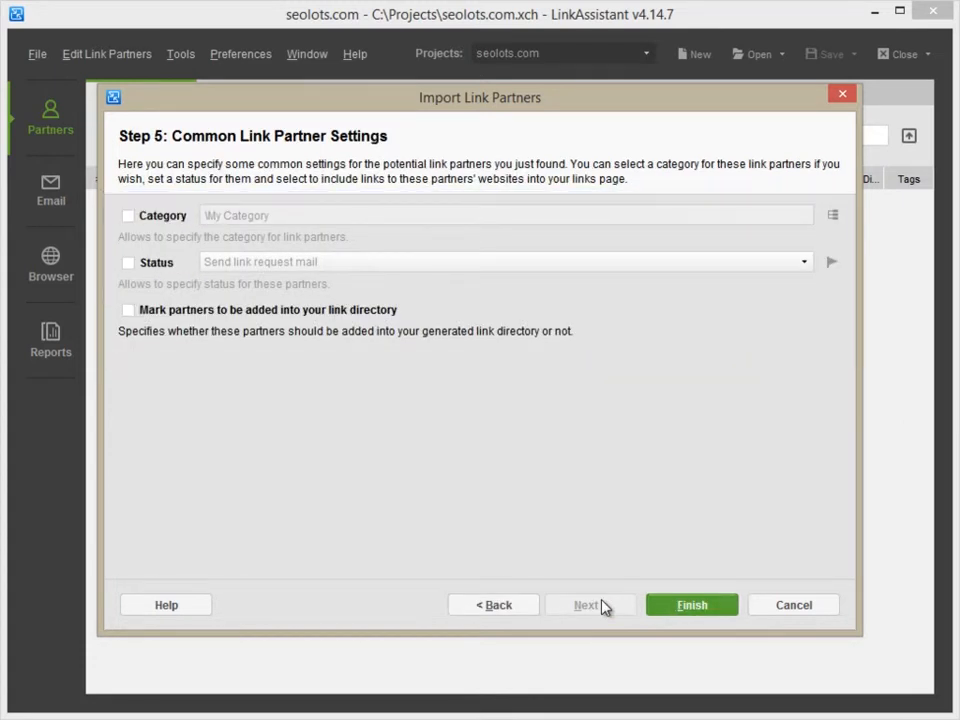
Step: Finish the import and scroll through the imported partners in the All partners table
{"action": "left_click", "coordinate": [691, 604]}
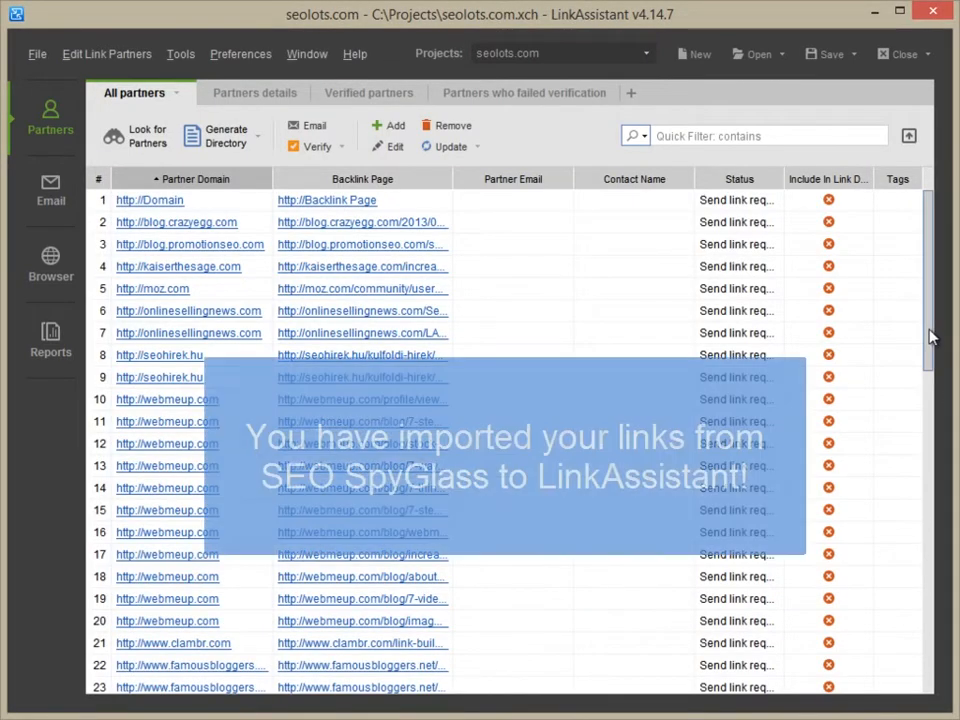
{"action": "scroll", "scroll_direction": "down", "scroll_amount": 3}
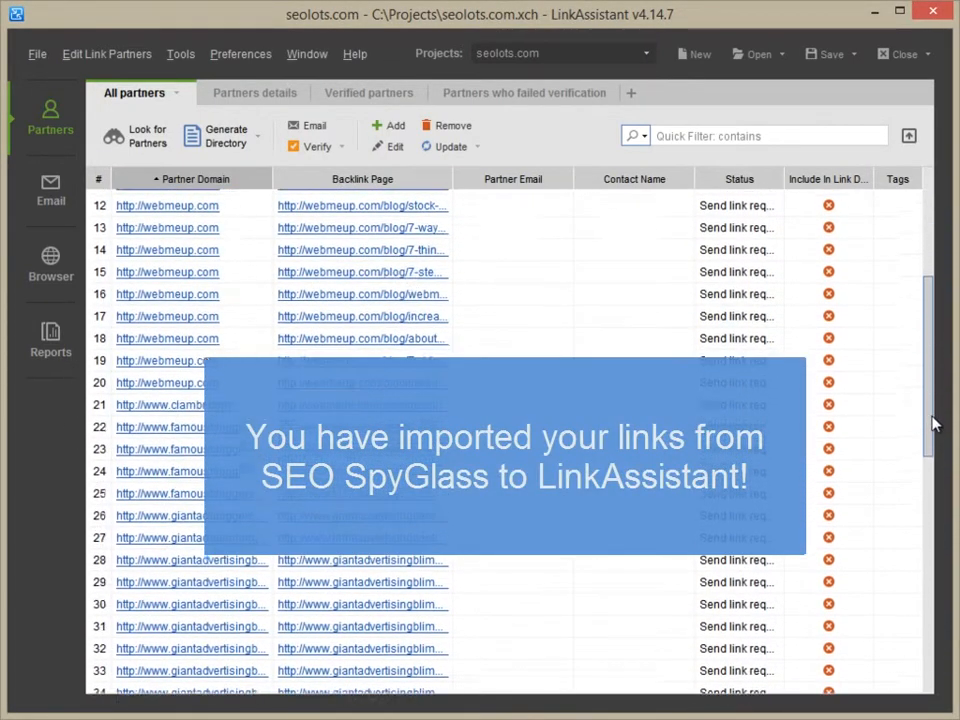
{"action": "scroll", "scroll_direction": "down", "scroll_amount": 3}
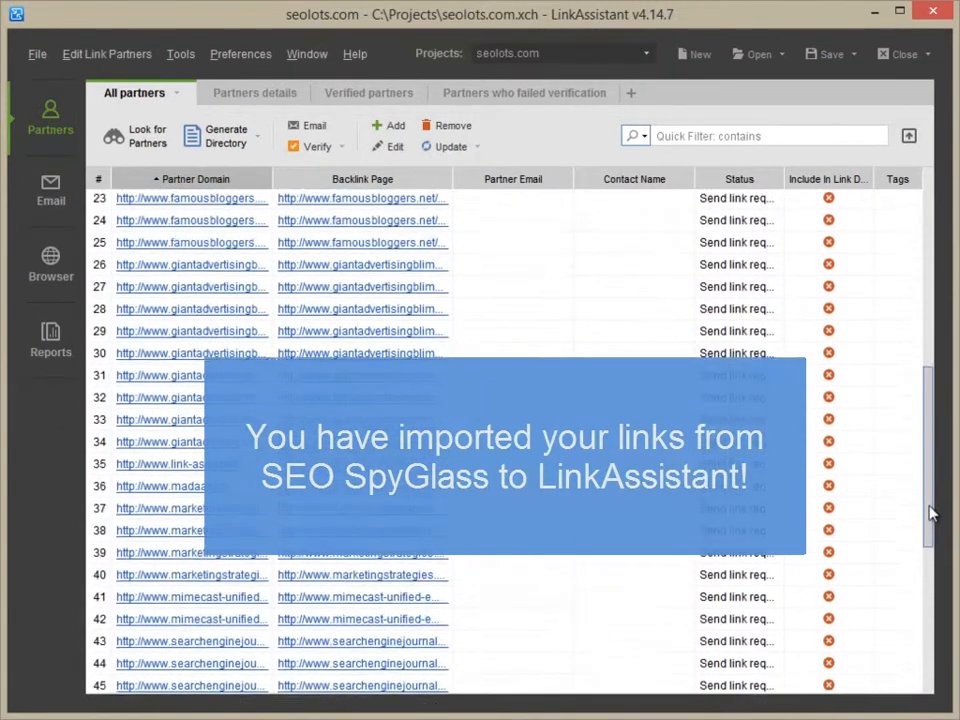